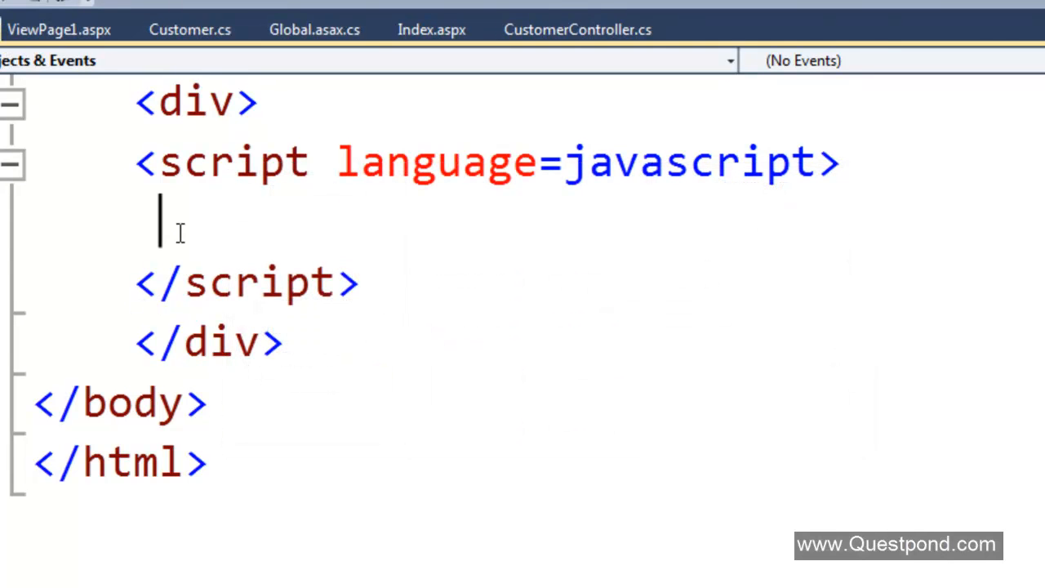
mouse_move(248, 237)
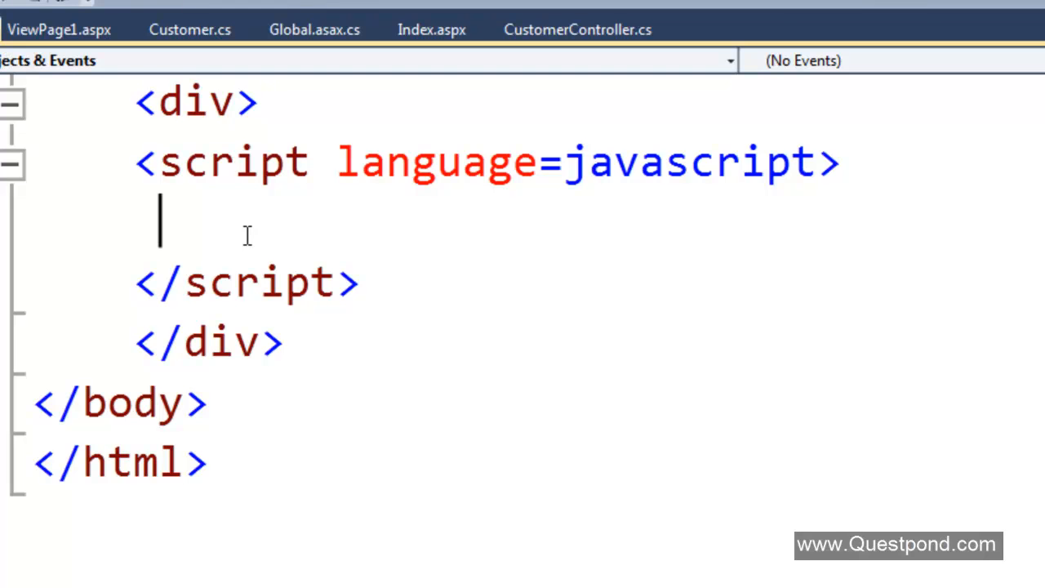
Step: Add an empty pair of curly braces { } inside the script block
text({ })
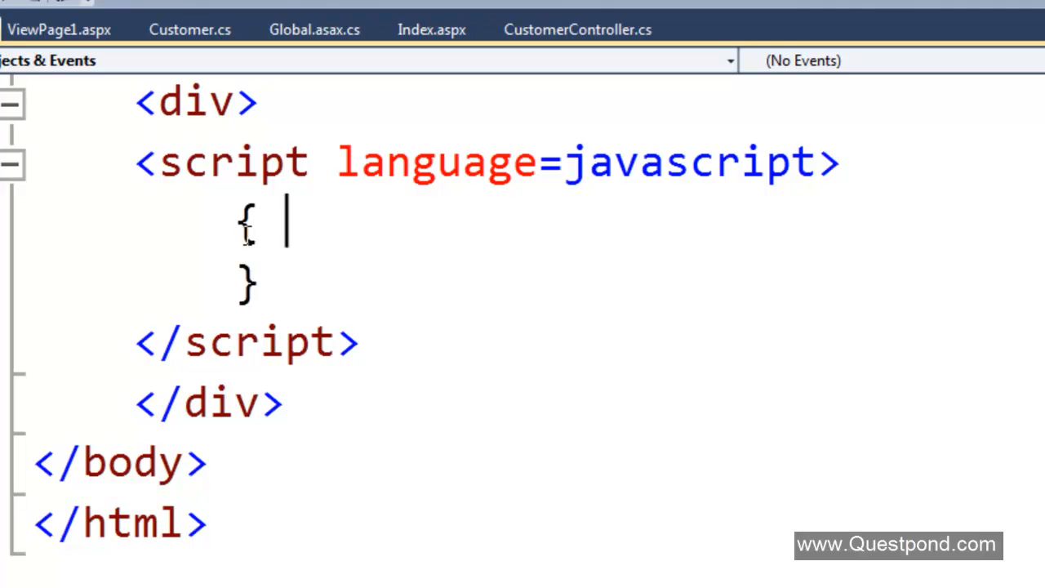
Step: Write the first pair "CustomerCode" : "1001" inside the braces
text("")
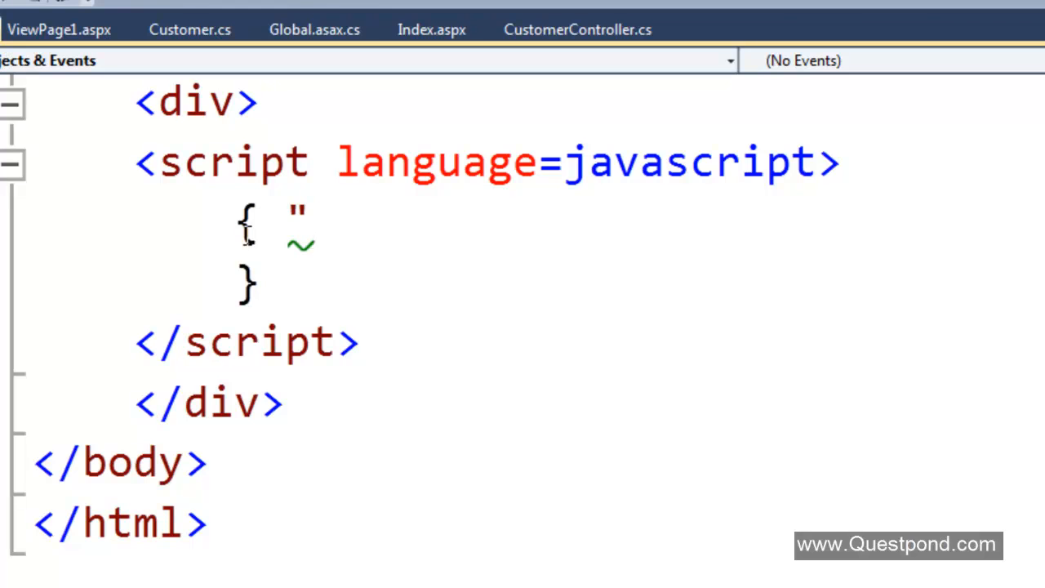
text(CustomerCod)
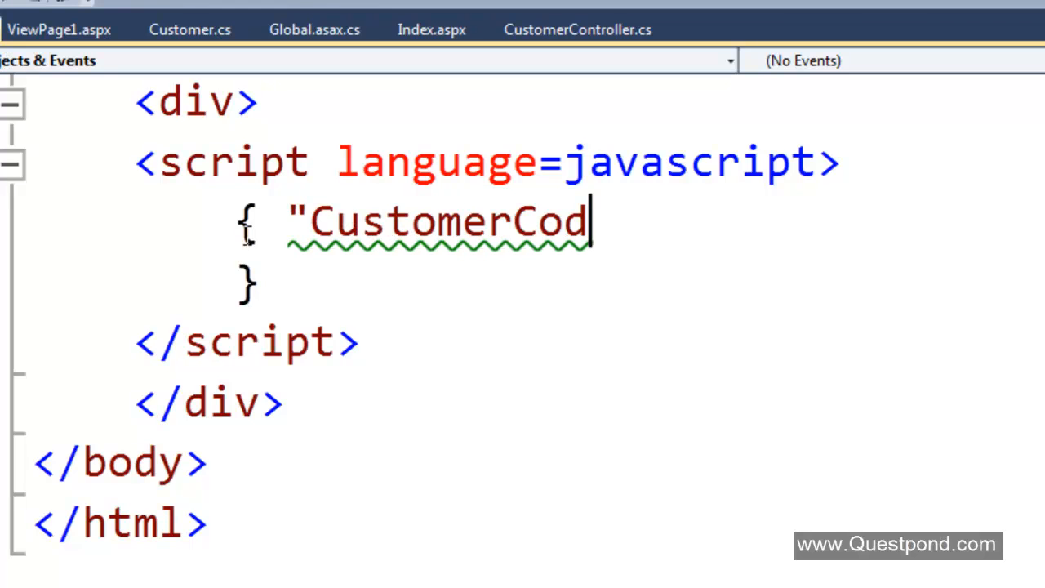
text(e" :)
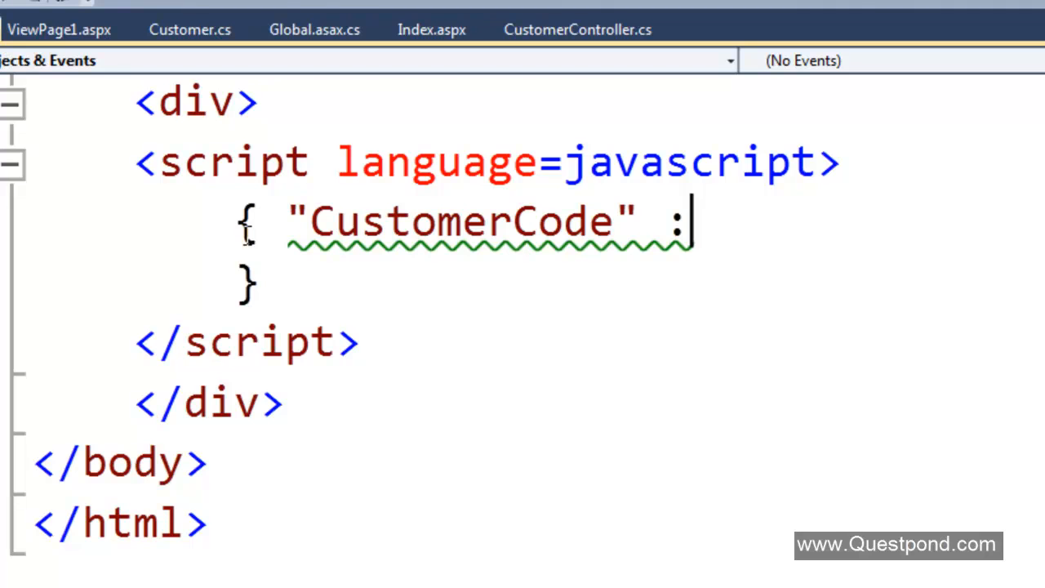
text("1001)
text(,)
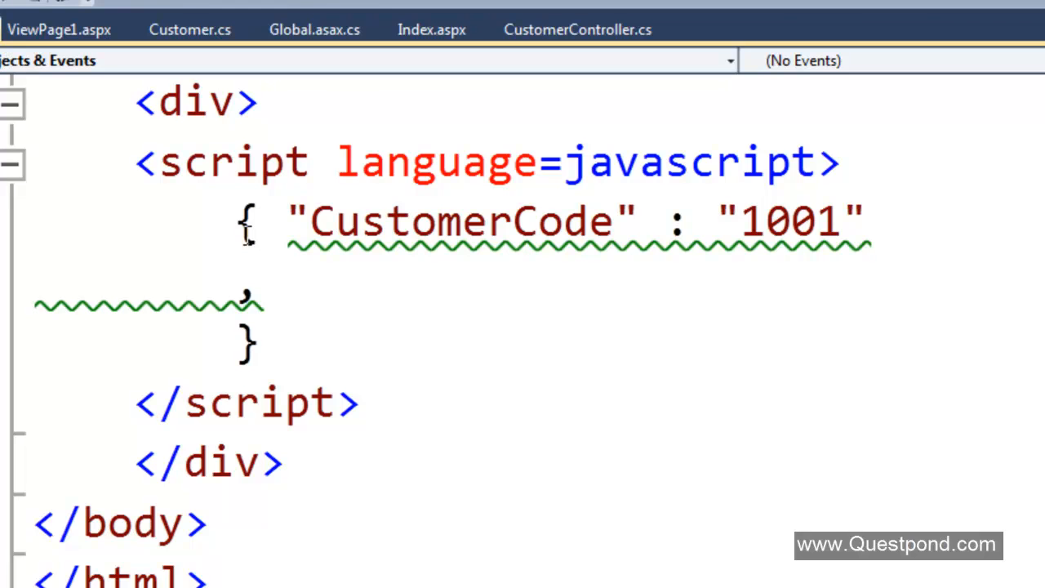
Step: Add the second pair "CustomerName" : "Shiv" after a comma
text("Cus)
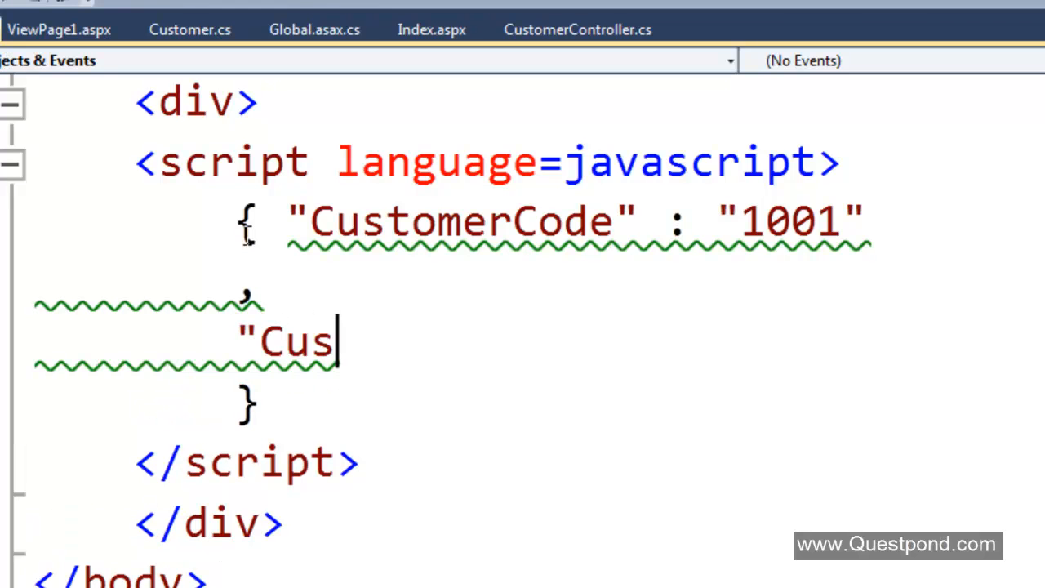
text(tomerName)
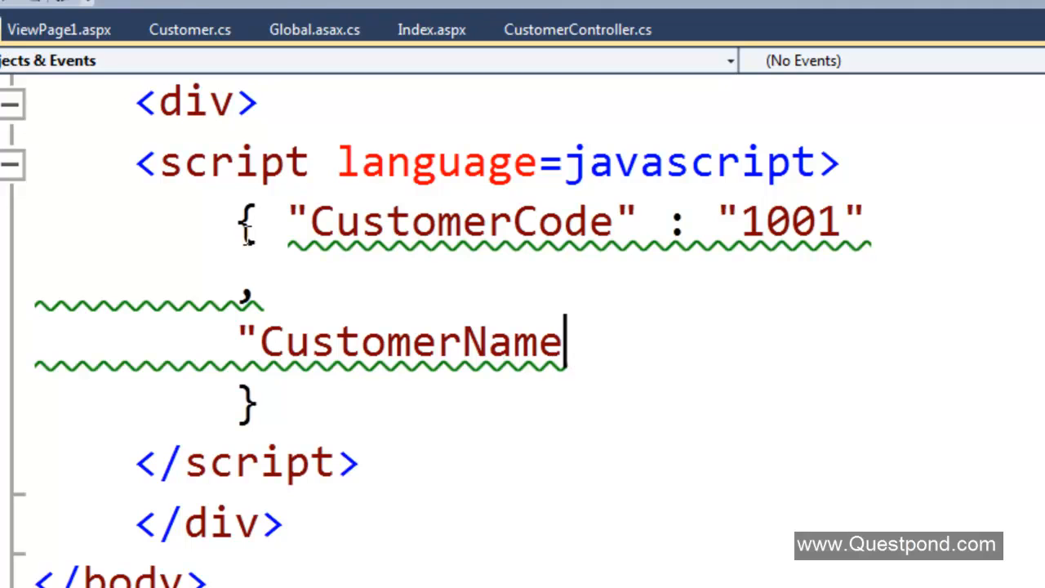
text(" : "Shiv)
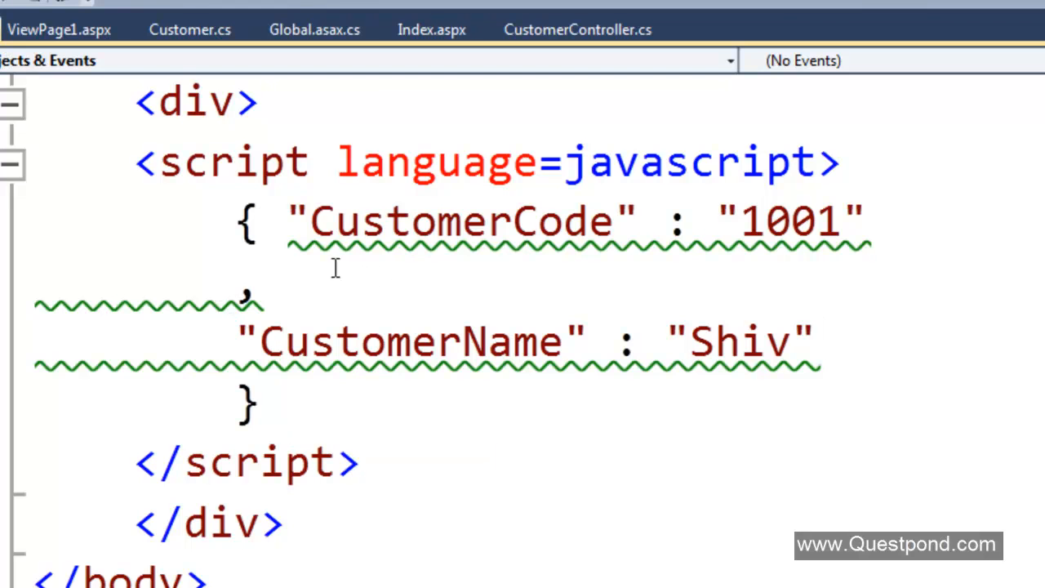
click(808, 341)
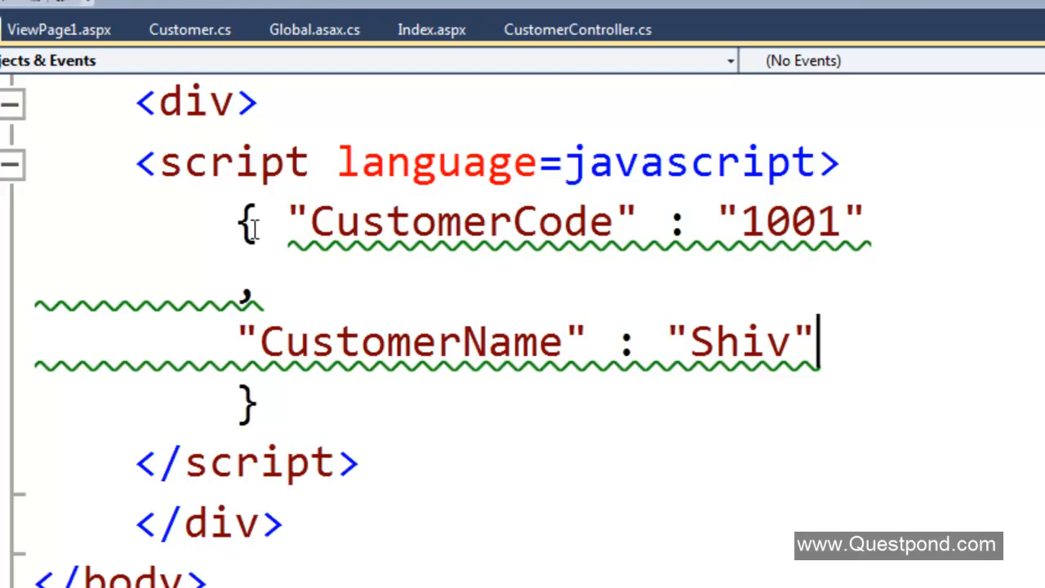
mouse_move(241, 302)
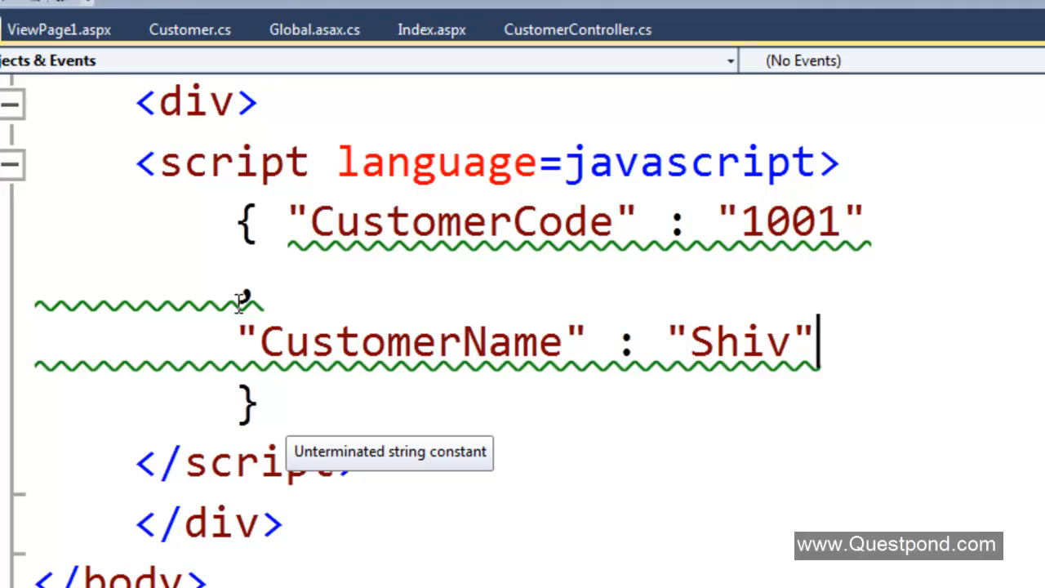
mouse_move(294, 219)
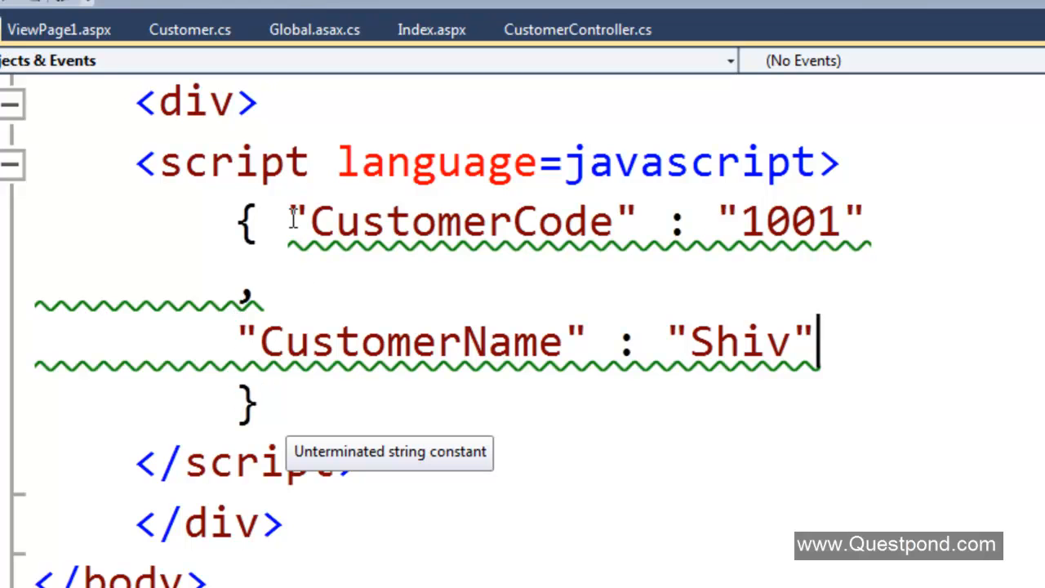
mouse_move(386, 242)
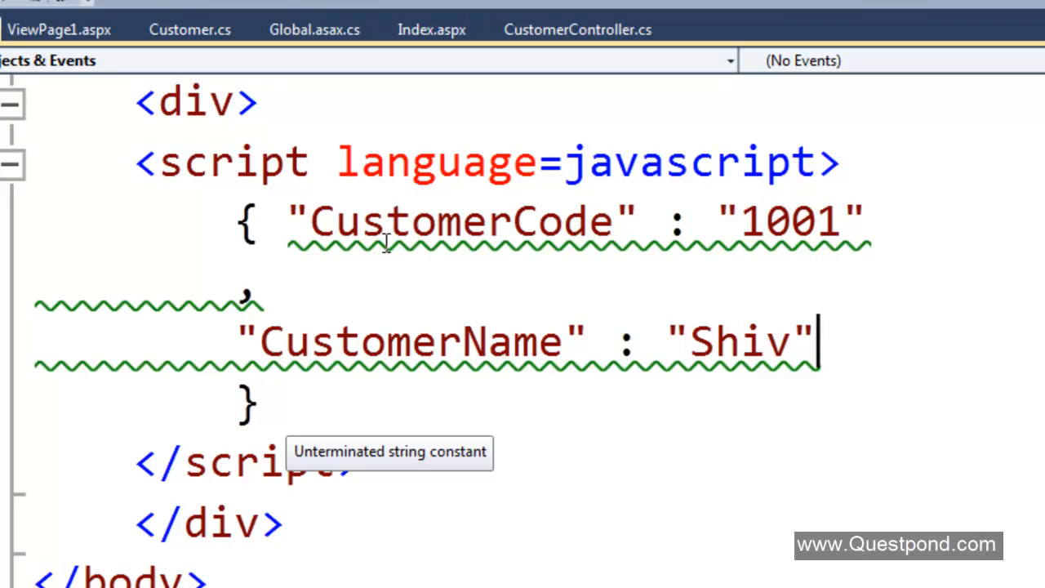
mouse_move(303, 314)
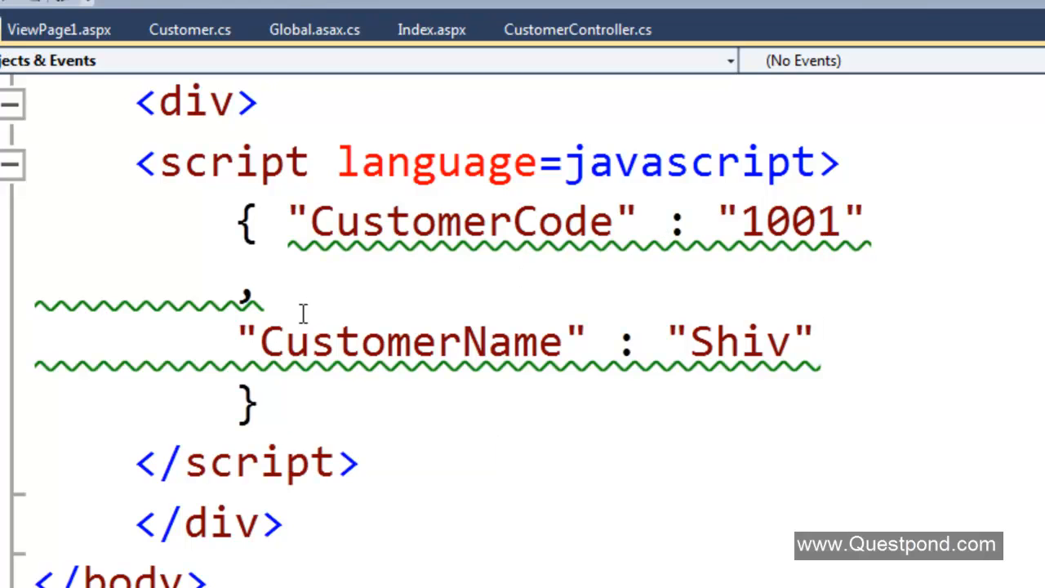
mouse_move(537, 293)
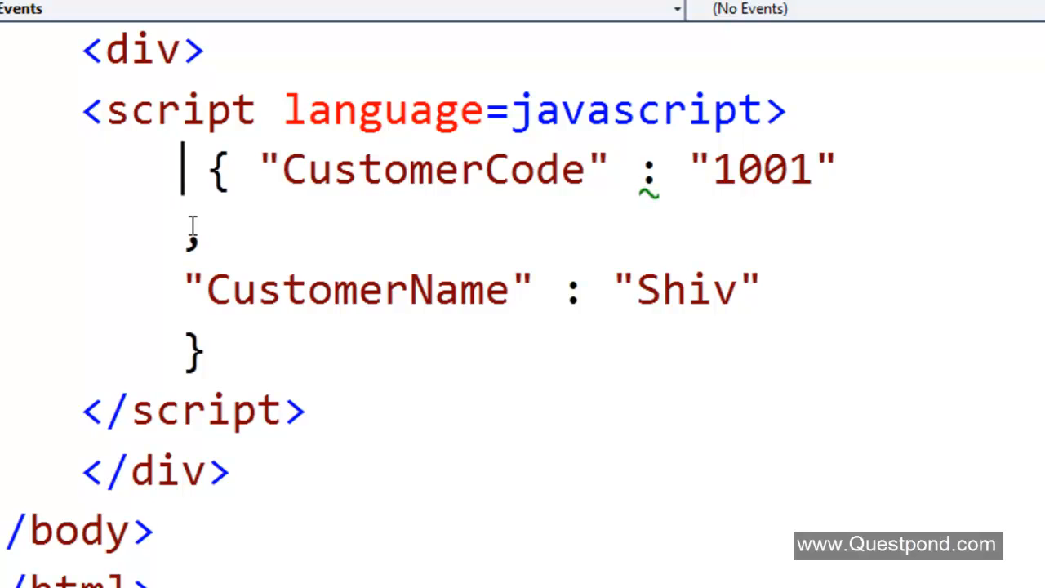
Step: Prefix the object with var x = and check that x. lists its members
text(var)
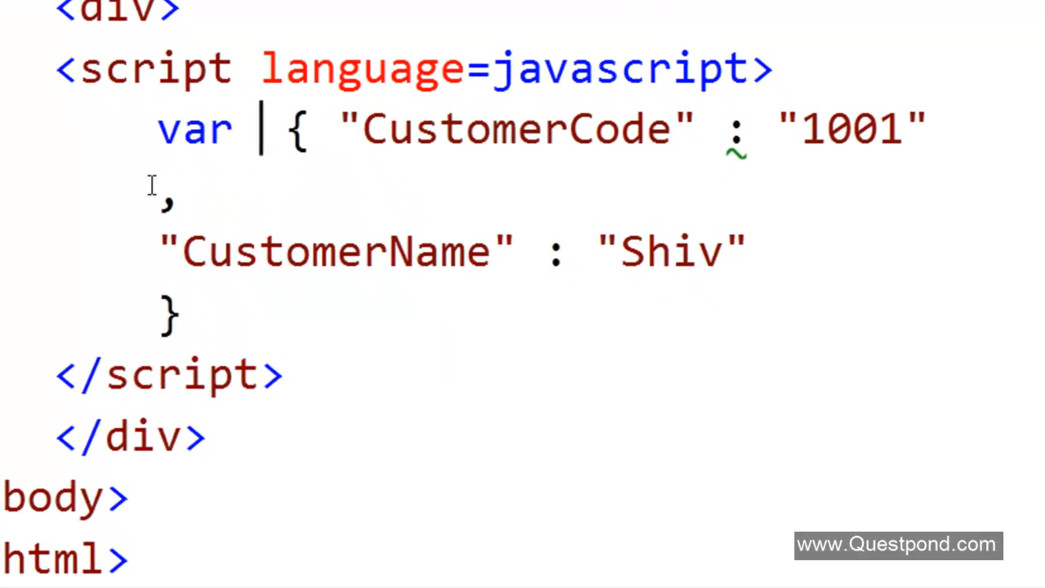
text(x =)
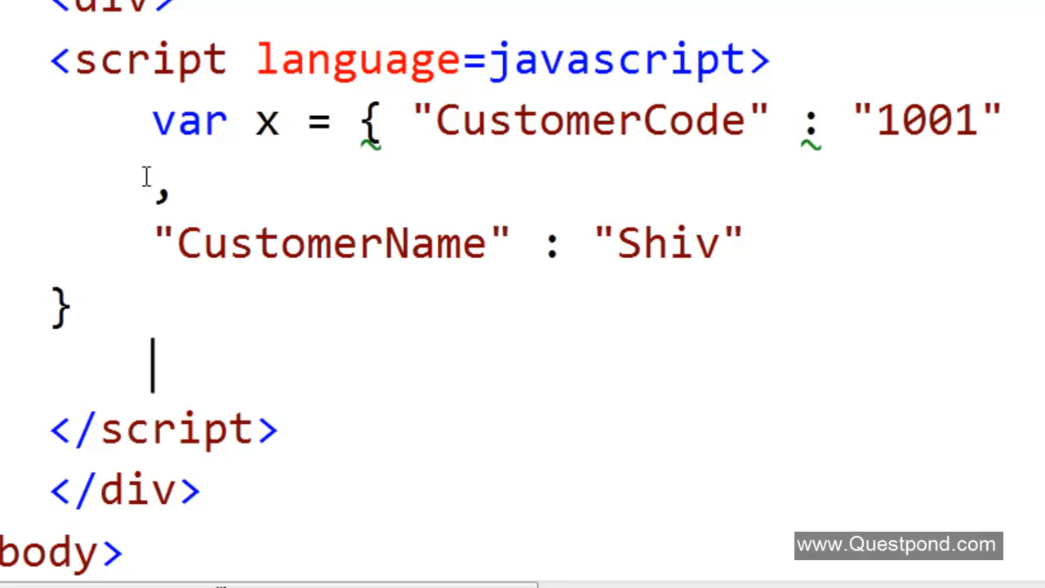
text(x.)
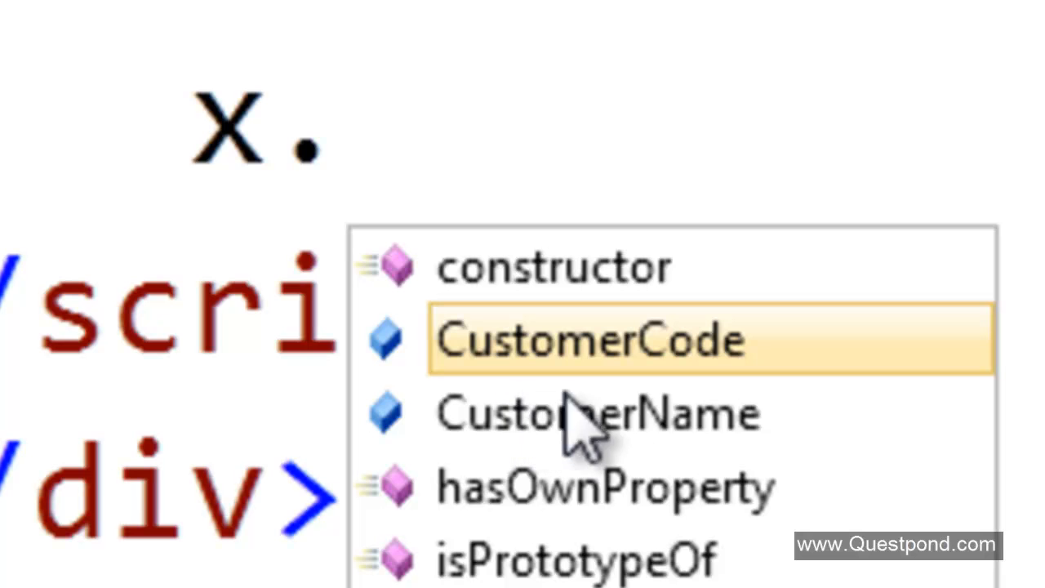
mouse_move(686, 343)
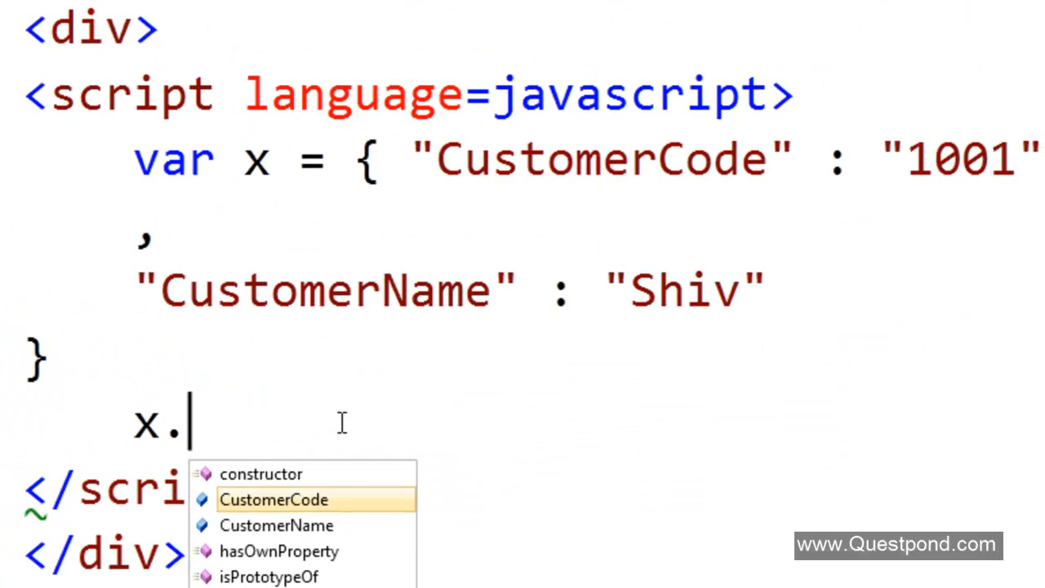
Step: Add alert(x.CustomerCode) below the object, choosing CustomerCode from IntelliSense
text(alert)
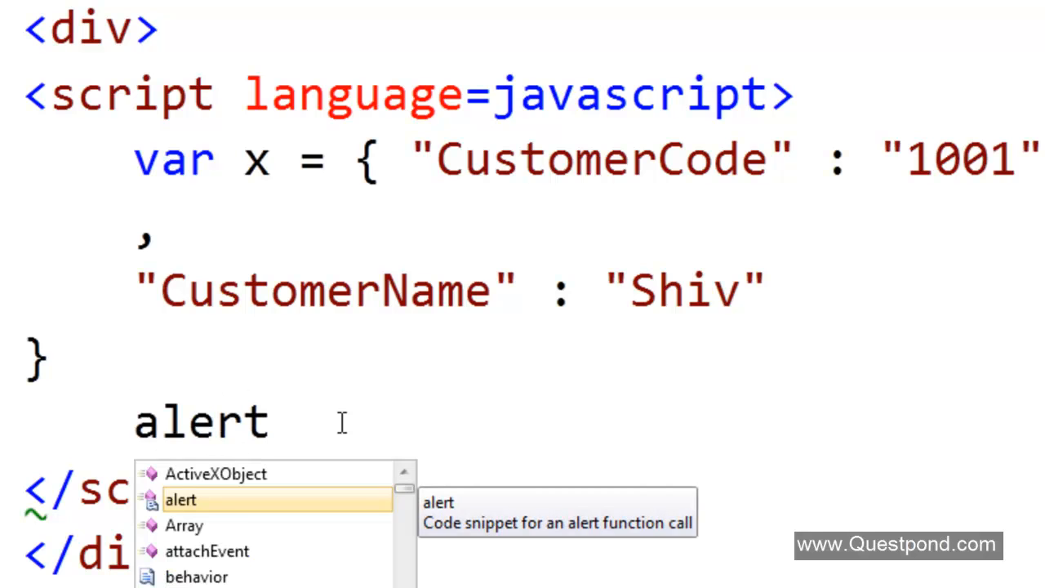
text((x)
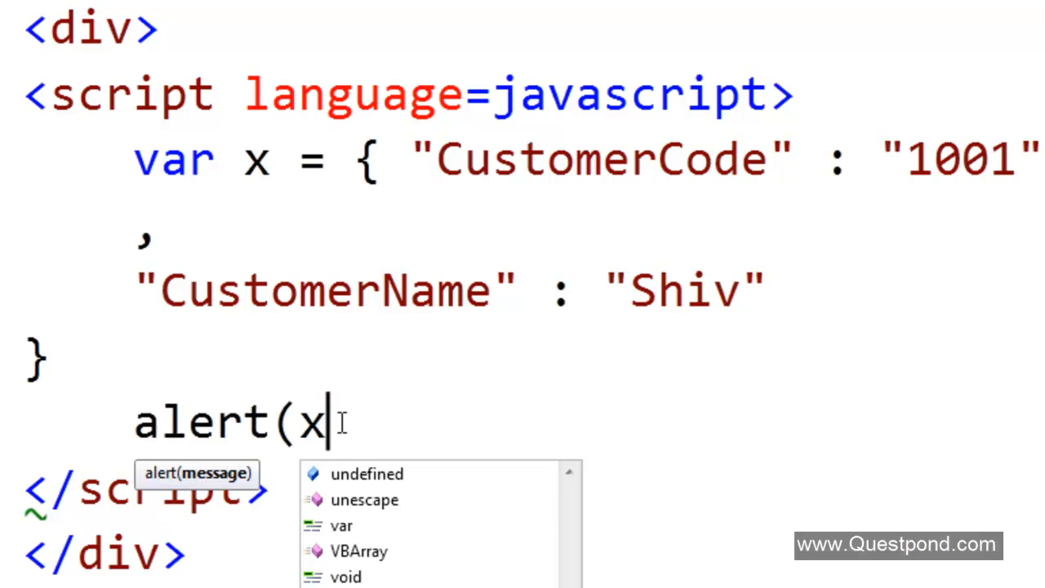
text(.cus)
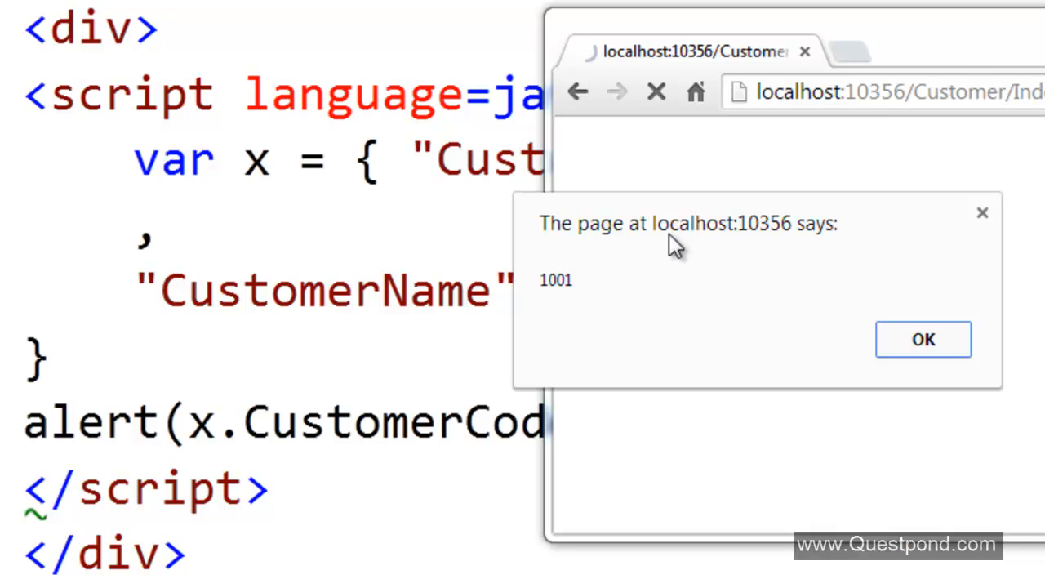
mouse_move(846, 369)
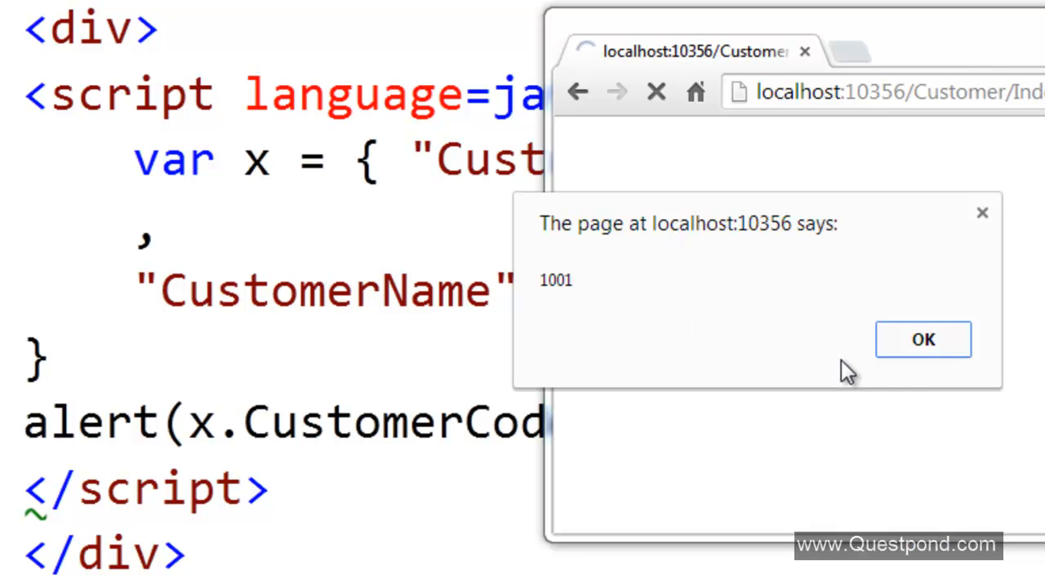
mouse_move(924, 340)
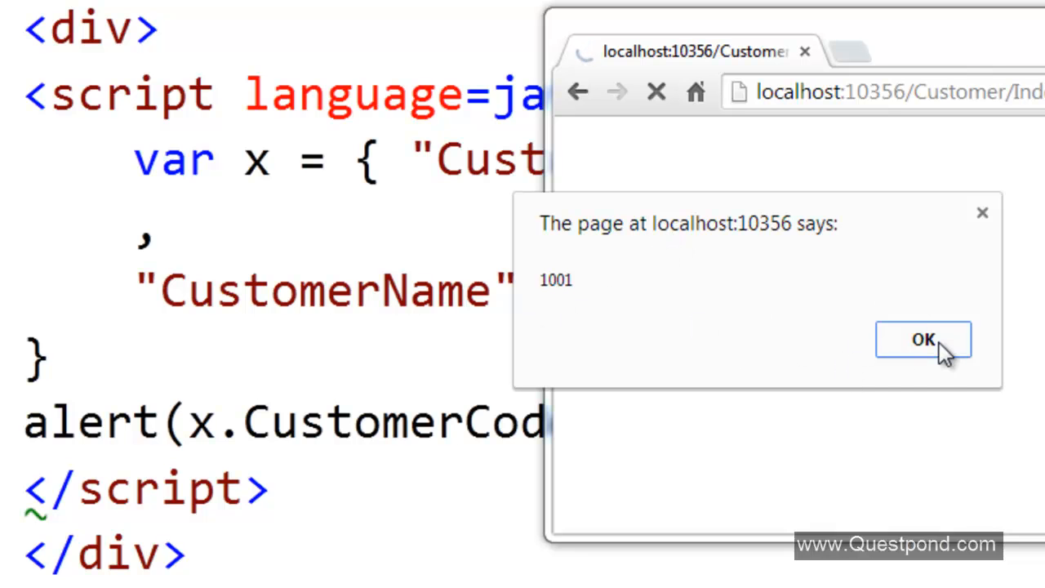
Step: Acknowledge the browser alert showing 1001 with OK
click(924, 339)
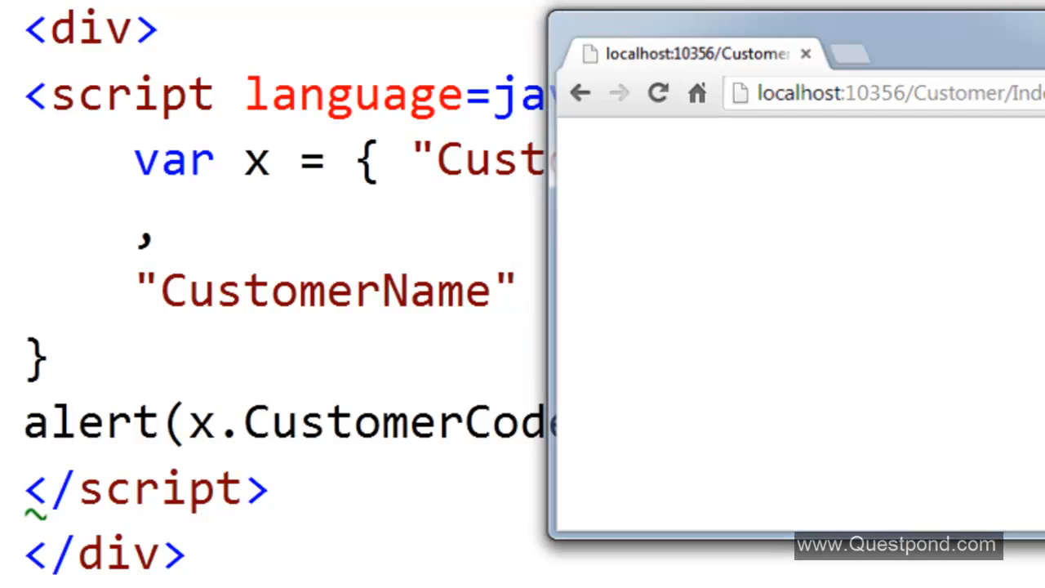